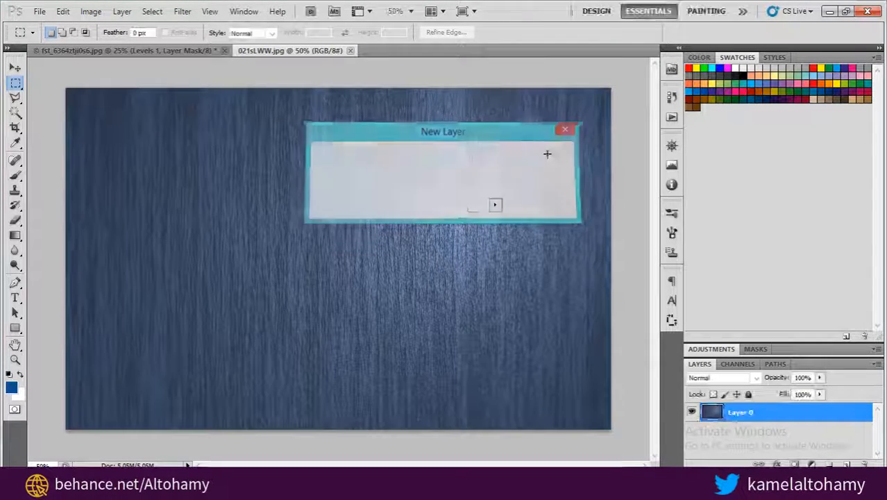
Step: Confirm the New Layer dialog so the blue background becomes editable Layer 0
left_click(565, 129)
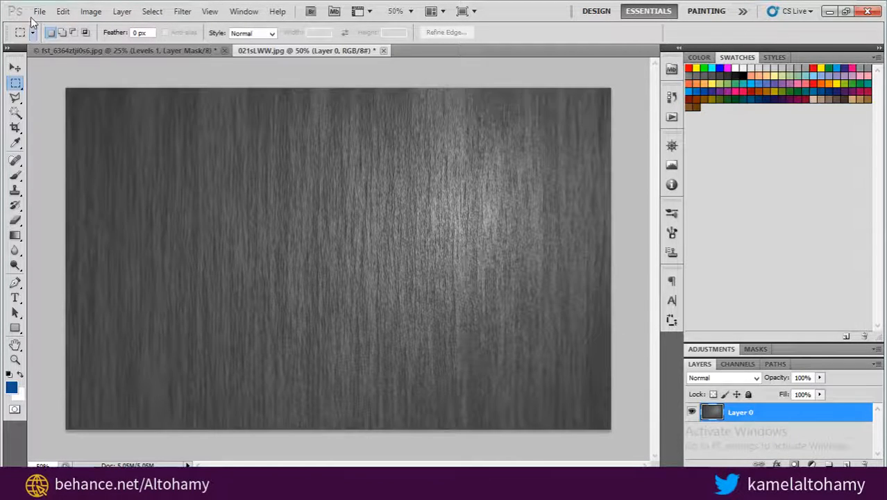
Step: Apply Levels with midtones about 1.19 and white point about 183 for a brighter, higher-contrast texture
left_click(91, 11)
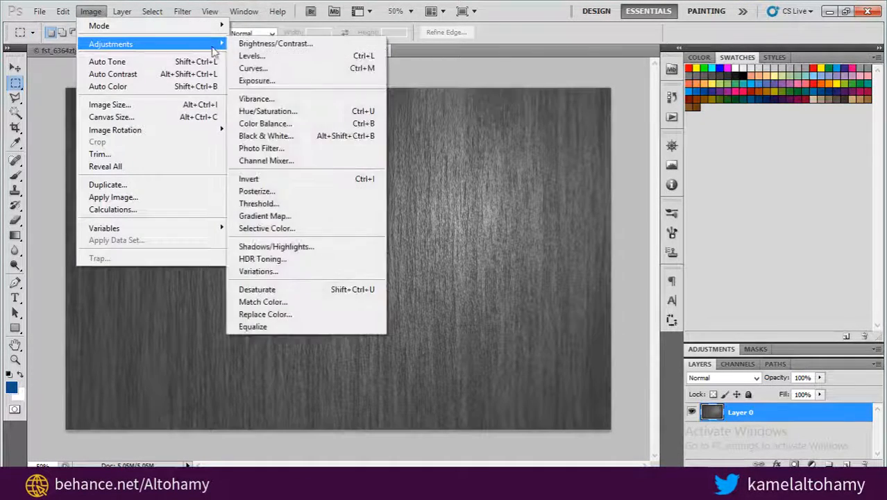
left_click(253, 68)
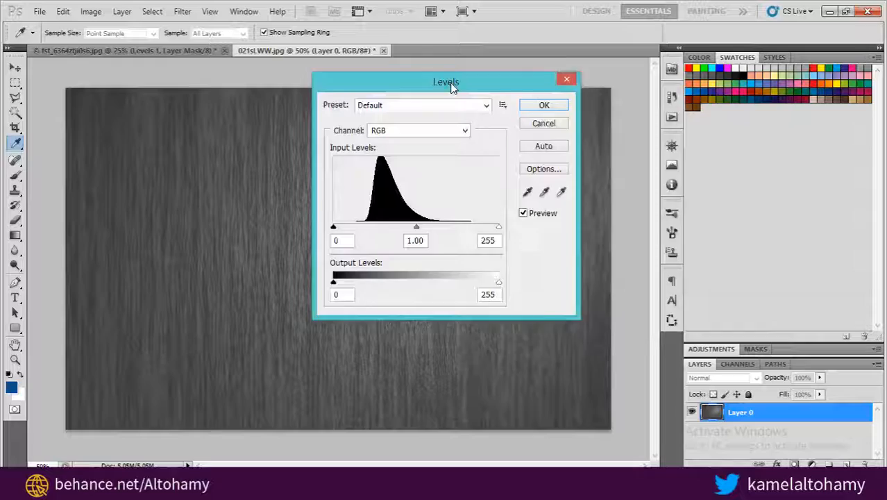
left_click_drag(447, 82, 683, 100)
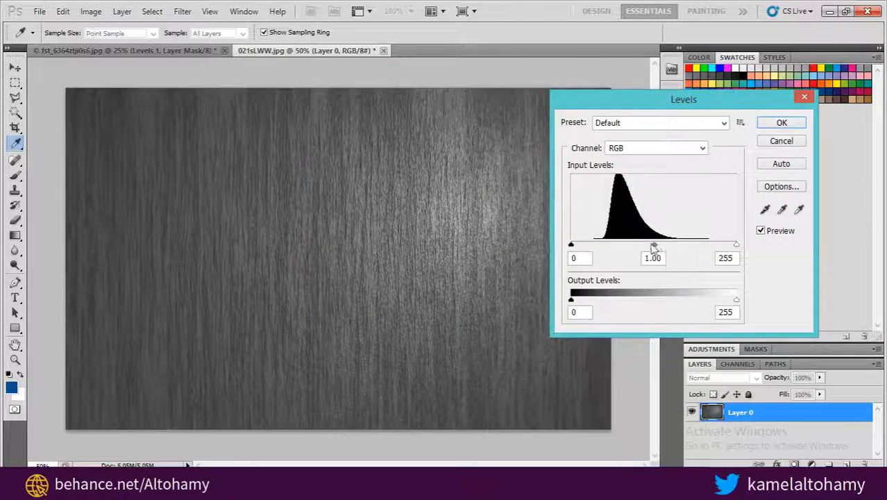
left_click_drag(655, 244, 627, 245)
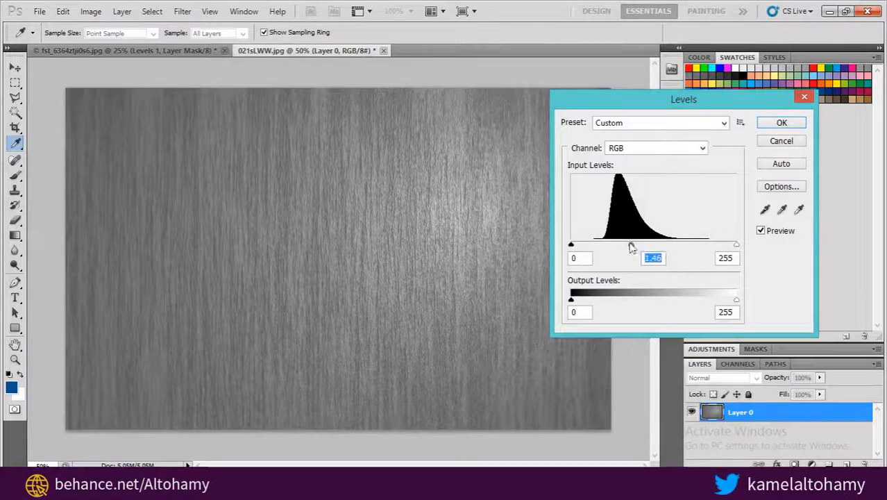
left_click_drag(572, 245, 583, 244)
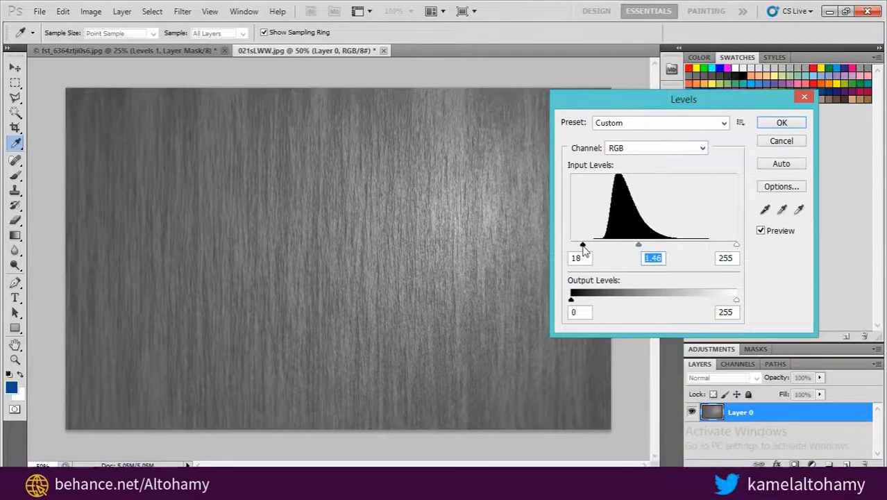
left_click_drag(735, 244, 724, 245)
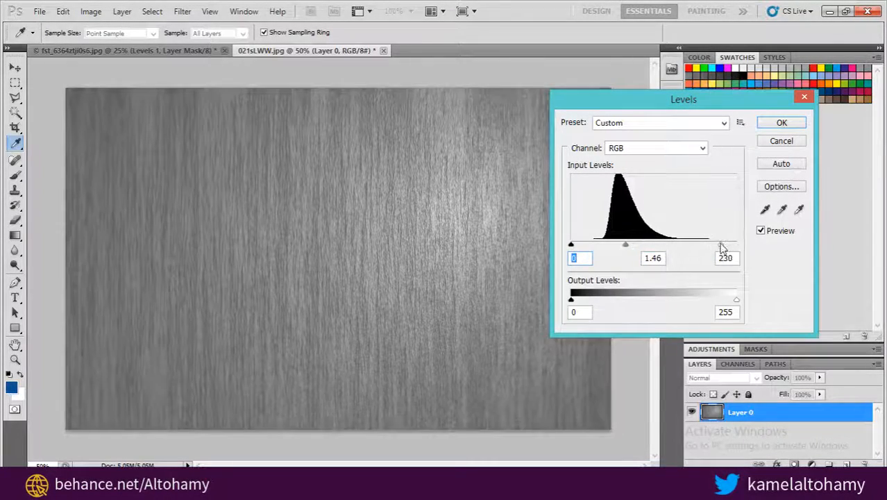
left_click_drag(721, 244, 711, 244)
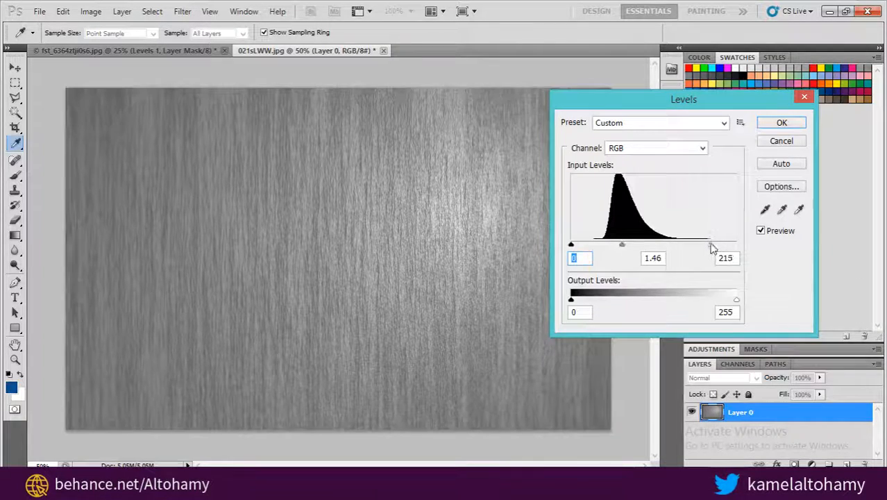
left_click_drag(706, 243, 706, 243)
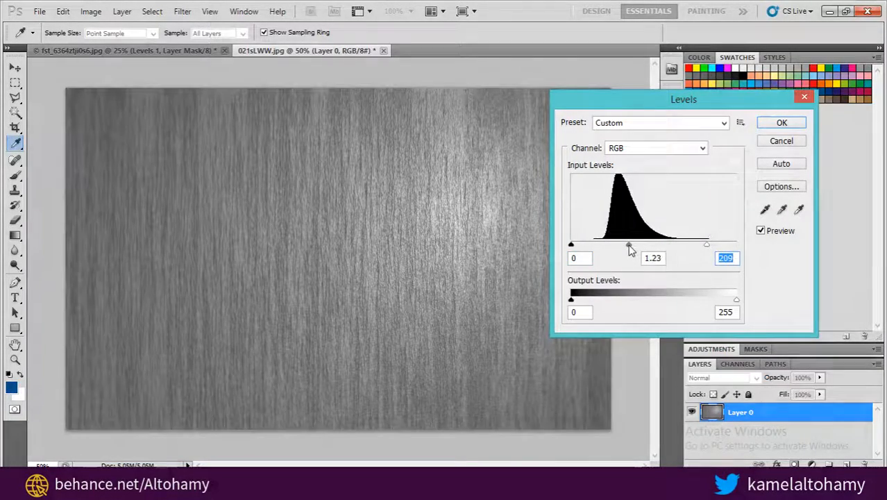
left_click_drag(630, 244, 627, 244)
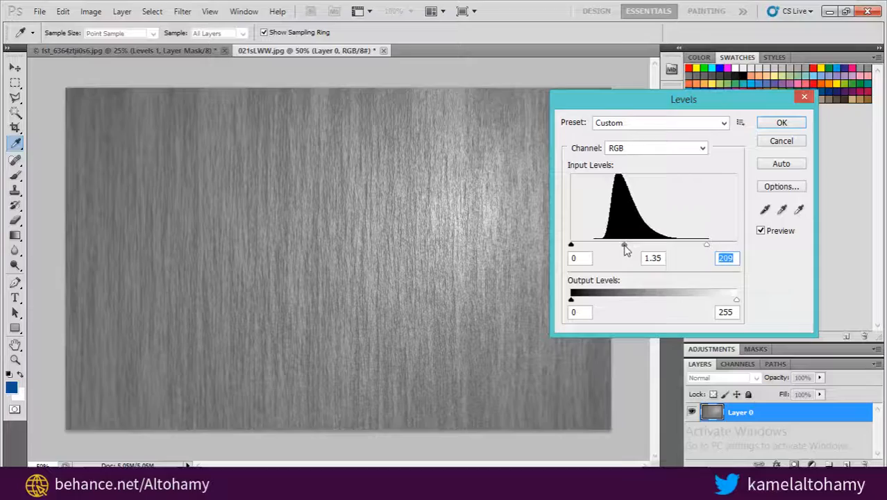
left_click_drag(630, 244, 604, 244)
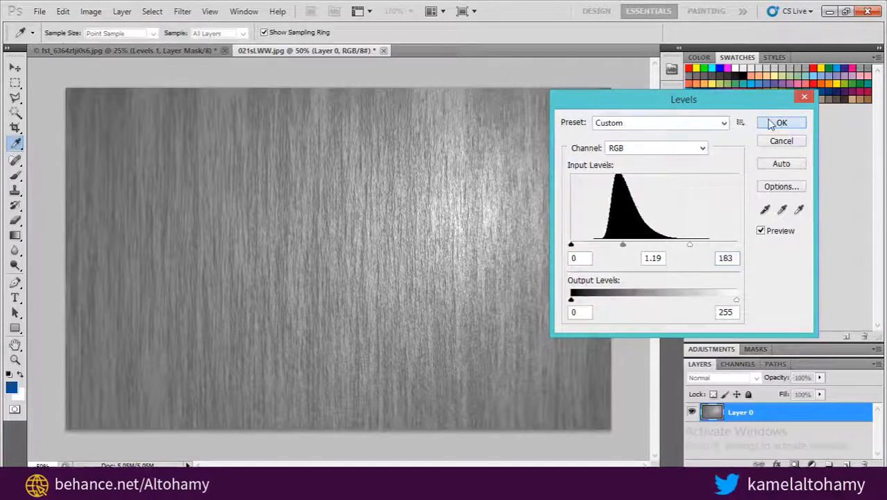
left_click(781, 122)
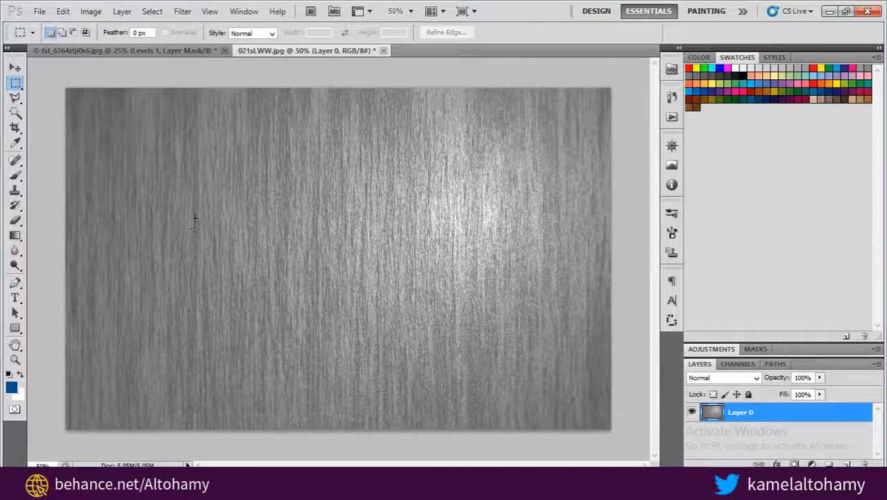
Step: Select a square region of the texture with the marquee and copy it
left_click_drag(275, 150, 256, 202)
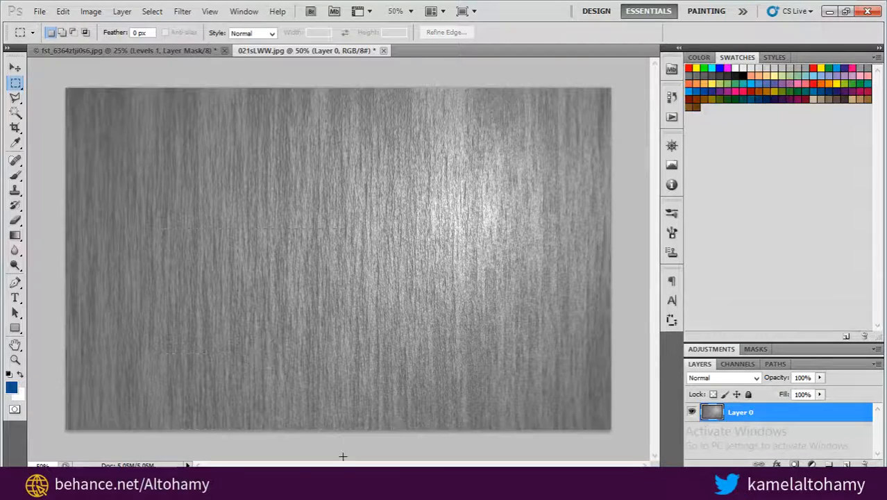
left_click_drag(161, 225, 350, 432)
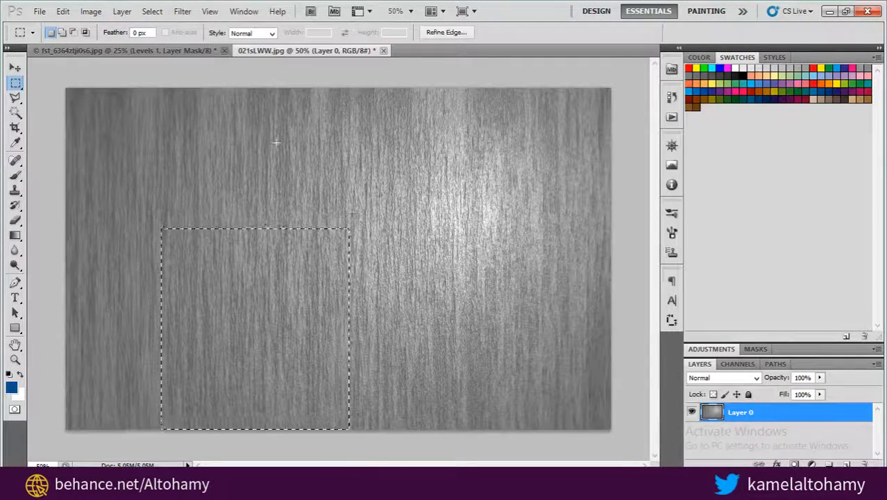
left_click(91, 12)
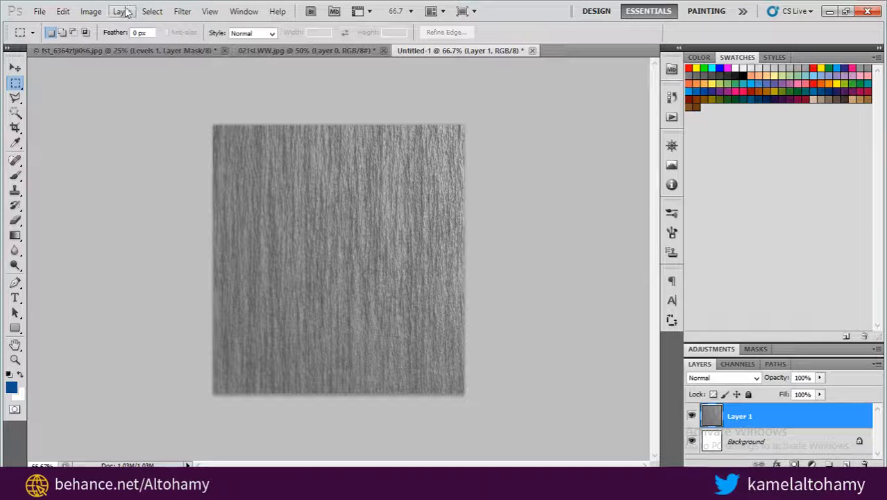
Step: In Image Size, unconstrain proportions, set width and height to 500 and choose Bicubic Sharper
left_click(90, 11)
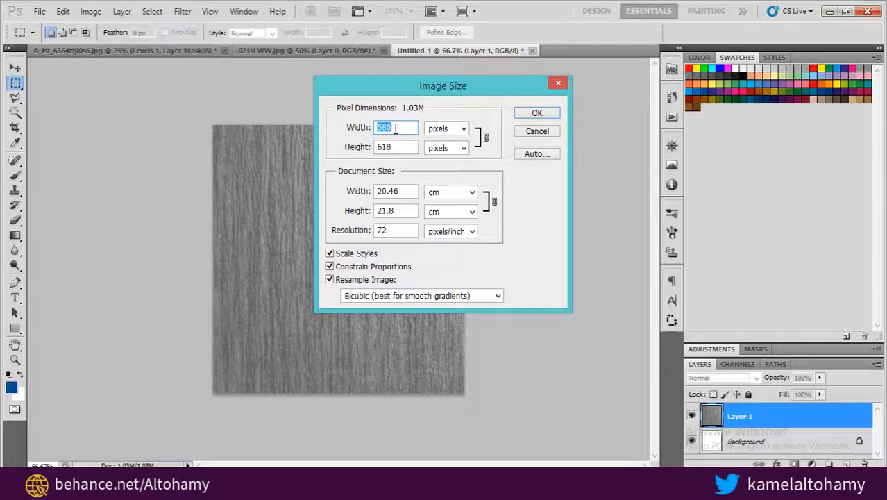
mouse_move(395, 128)
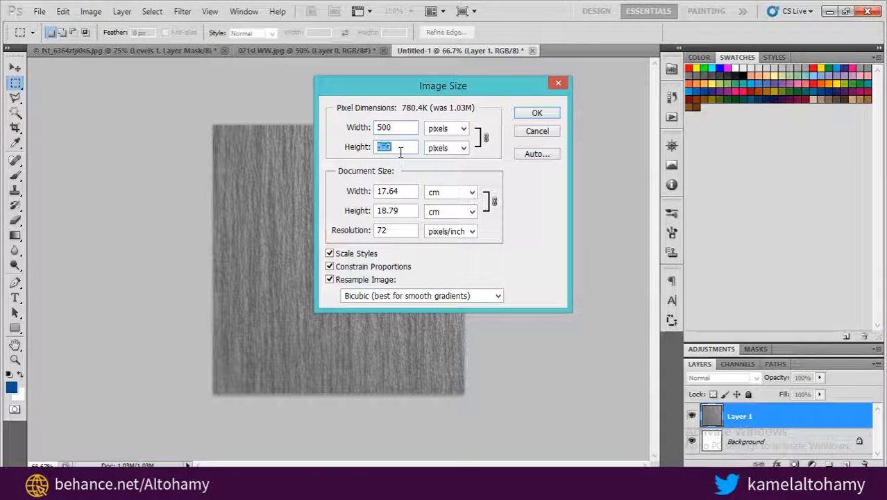
type("500")
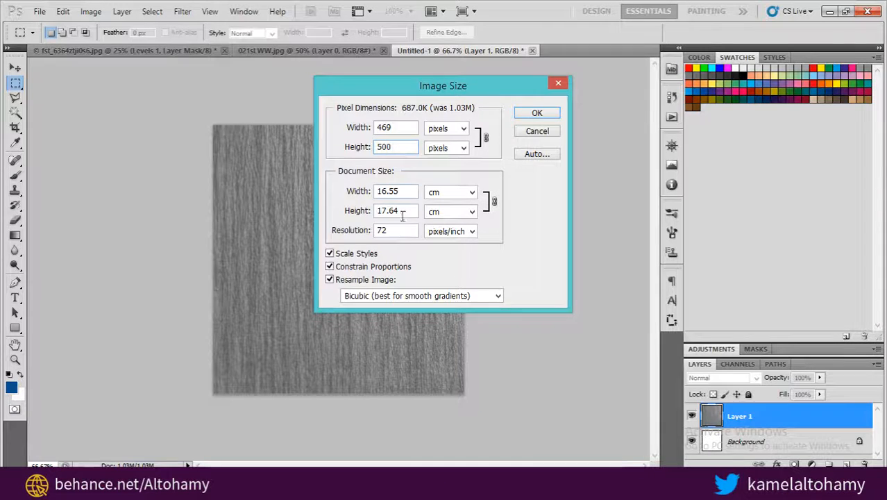
left_click(329, 266)
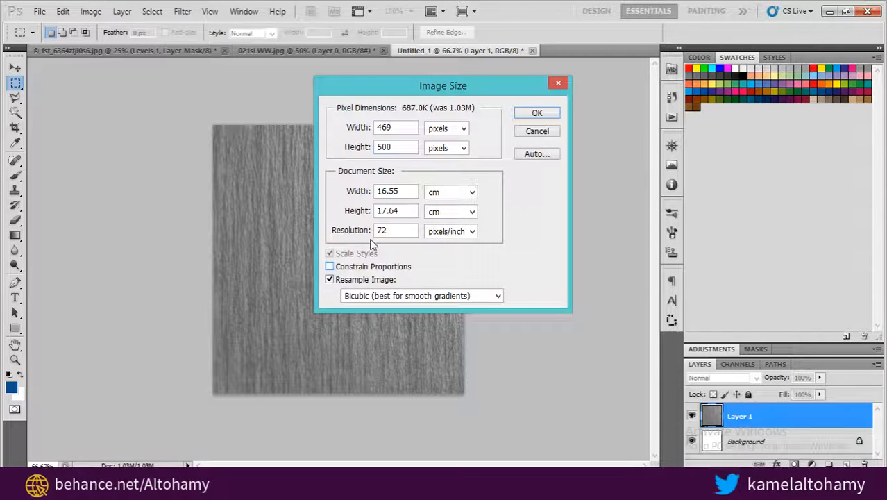
left_click(394, 128)
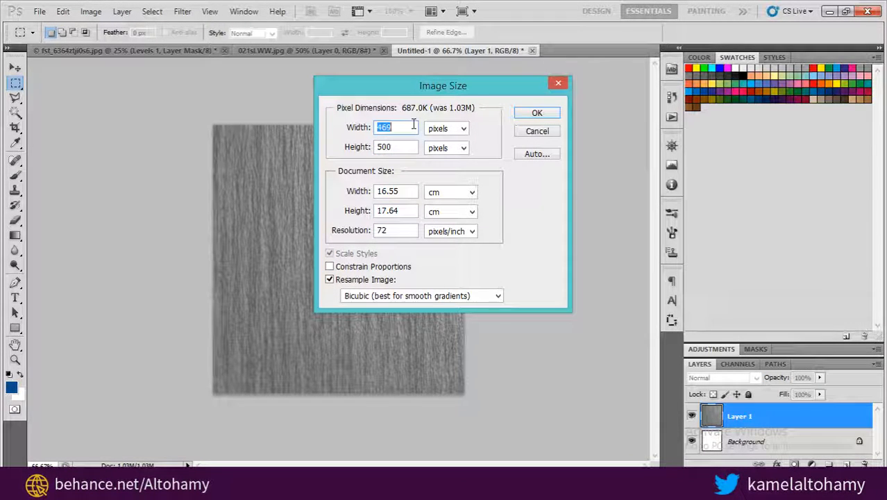
type("500")
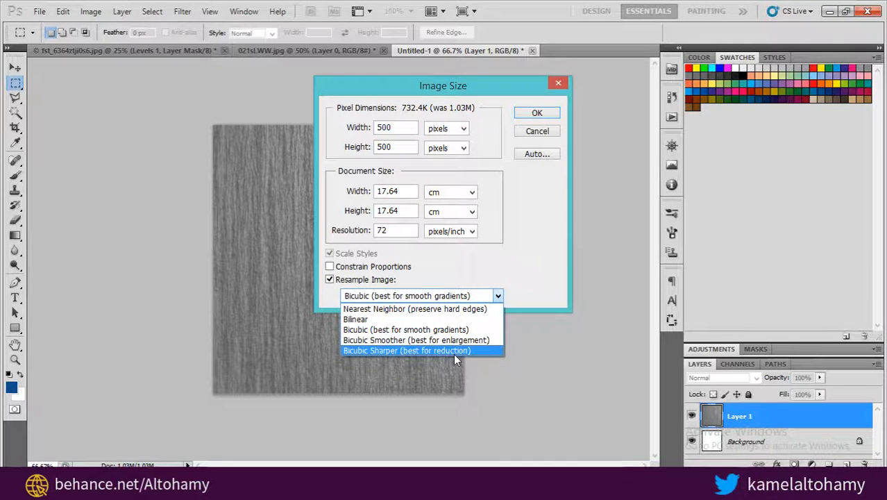
left_click(536, 112)
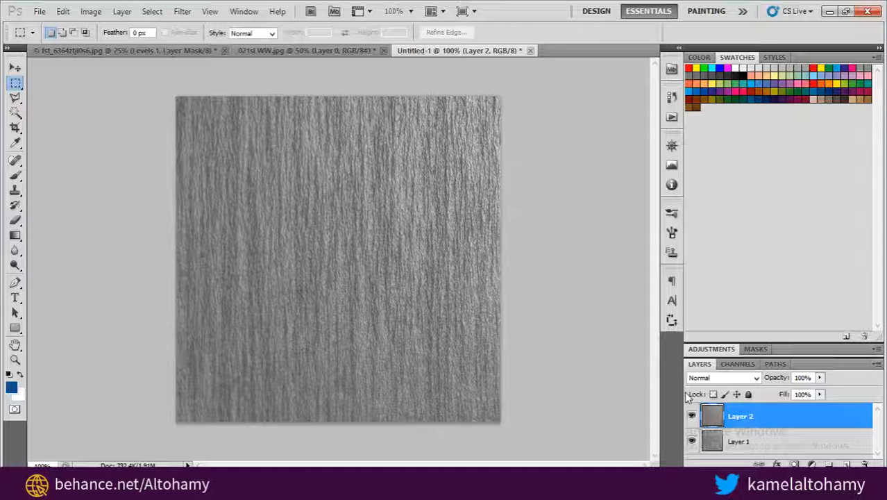
Step: Create an empty top layer, then select texture Layer 1 for the Offset filter
left_click(740, 441)
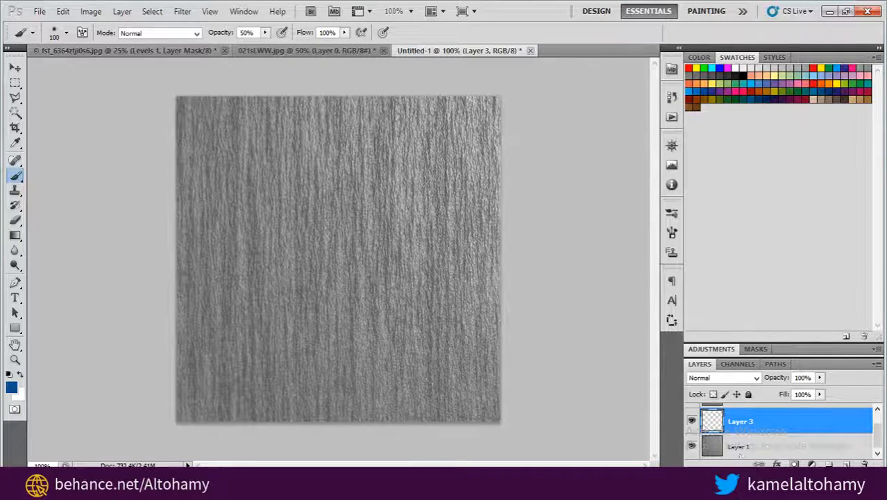
left_click(181, 11)
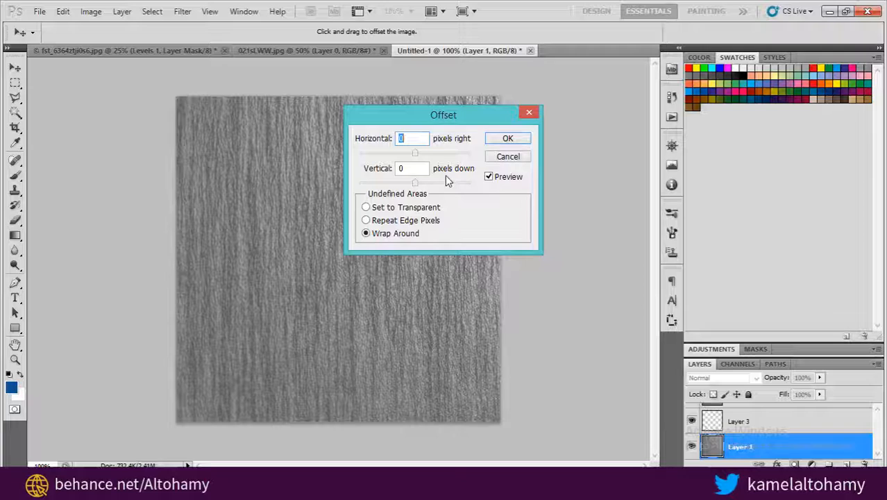
Step: Offset Layer 1 by 250 horizontal and 250 vertical with wrap-around, then select empty Layer 3
type("25")
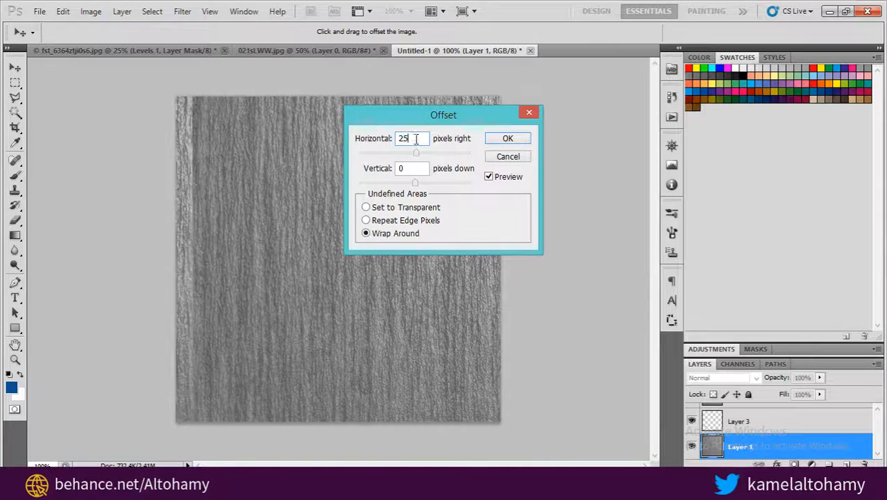
type("25")
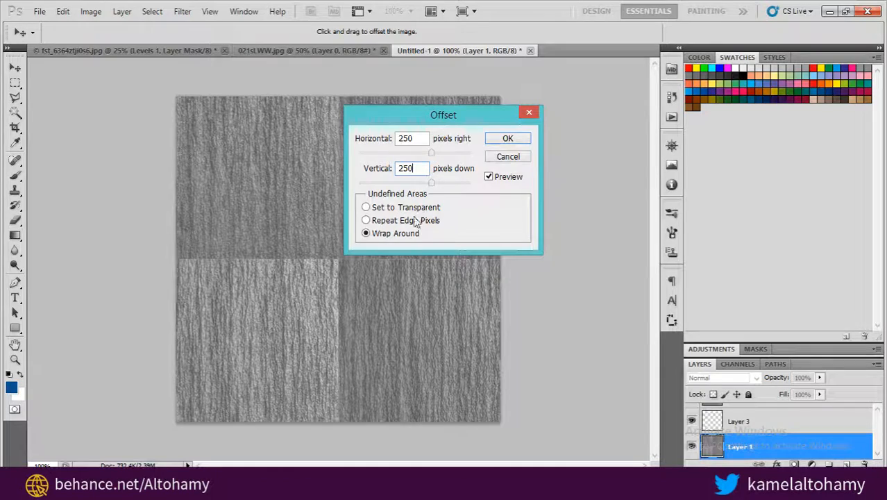
left_click(507, 138)
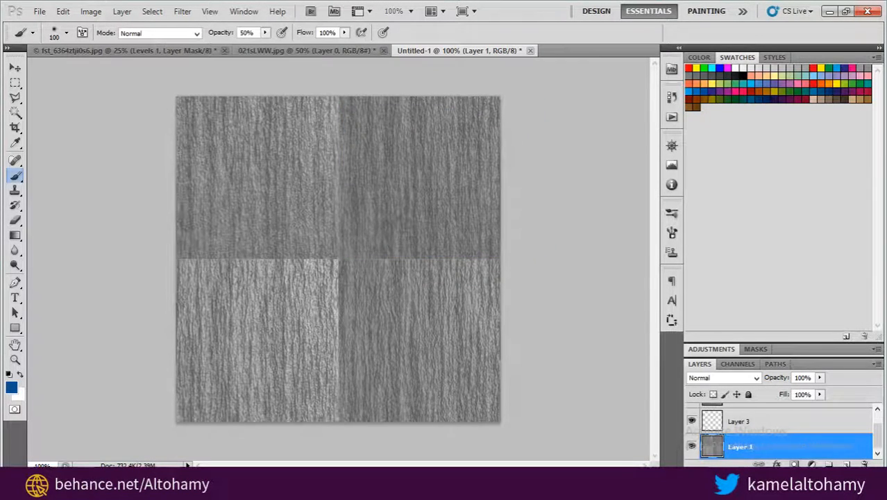
left_click(738, 421)
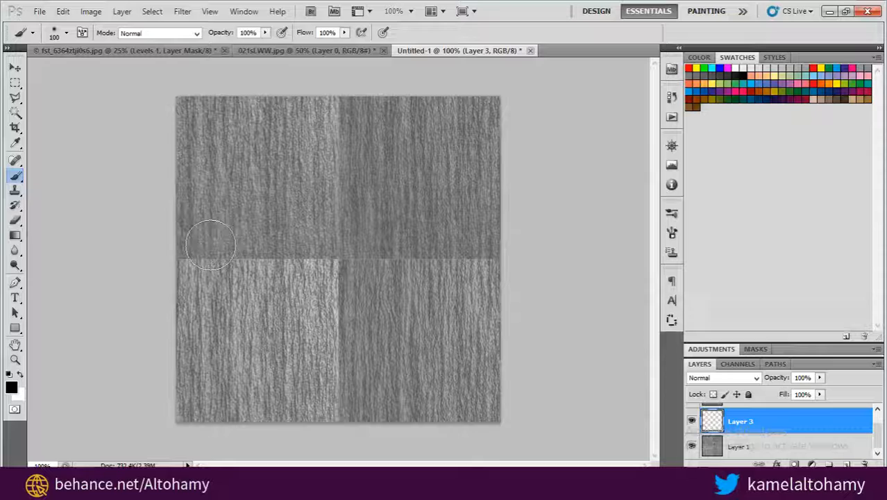
Step: Brush black bands across the horizontal and vertical seams on Layer 3
left_click_drag(208, 247, 500, 222)
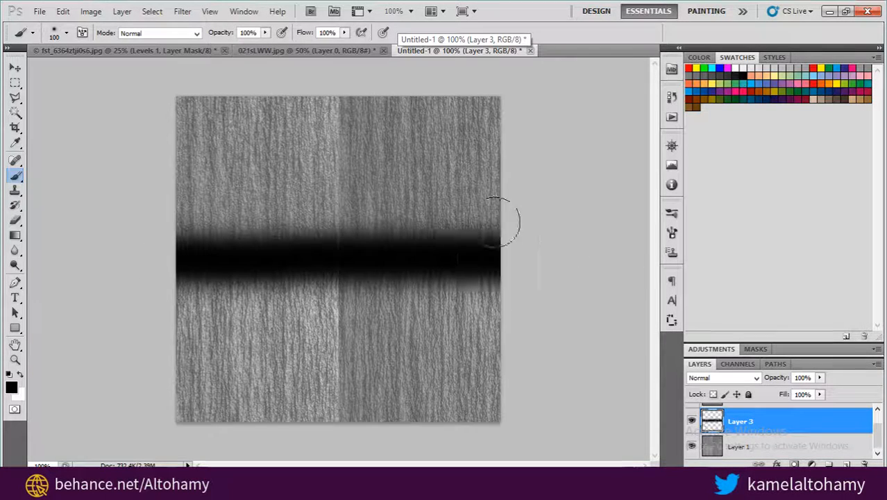
left_click_drag(326, 104, 326, 333)
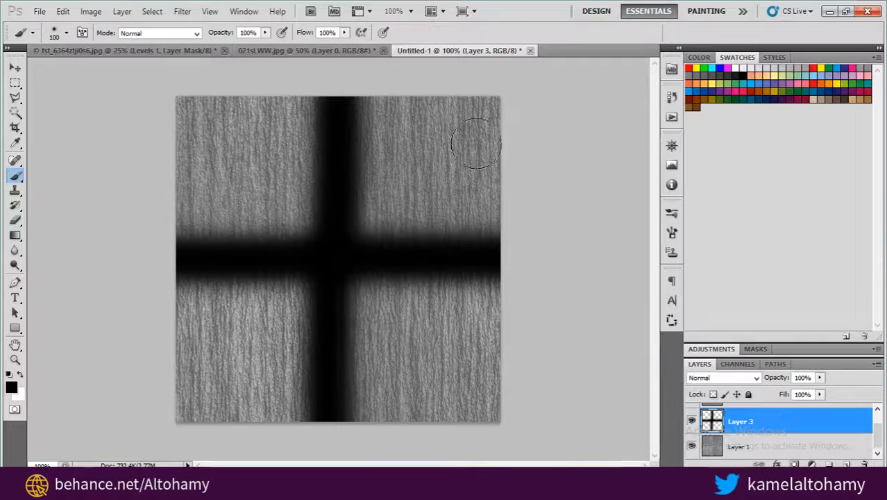
left_click(182, 11)
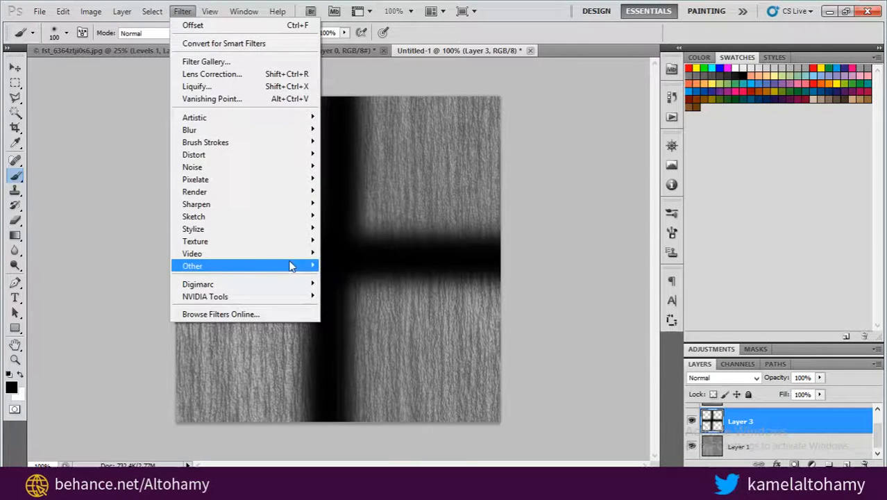
mouse_move(291, 141)
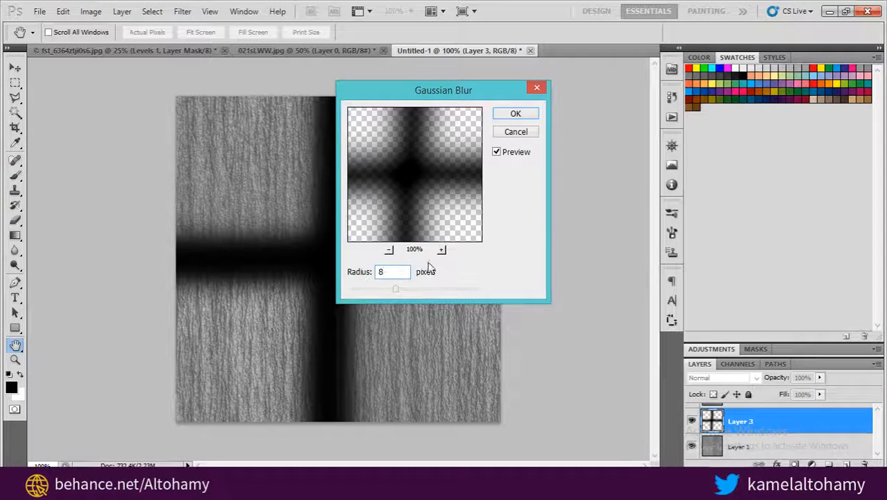
Step: Apply a Gaussian Blur of 16 pixels radius to the black cross
left_click_drag(395, 287, 417, 288)
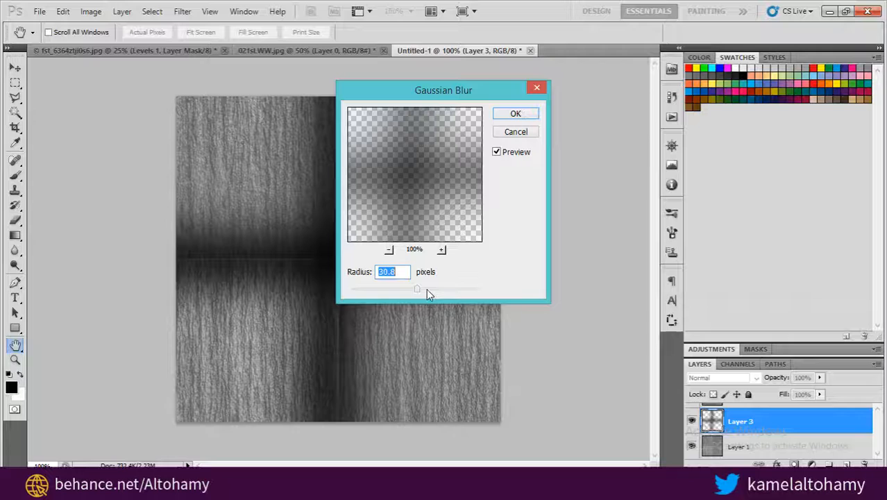
left_click_drag(417, 287, 400, 288)
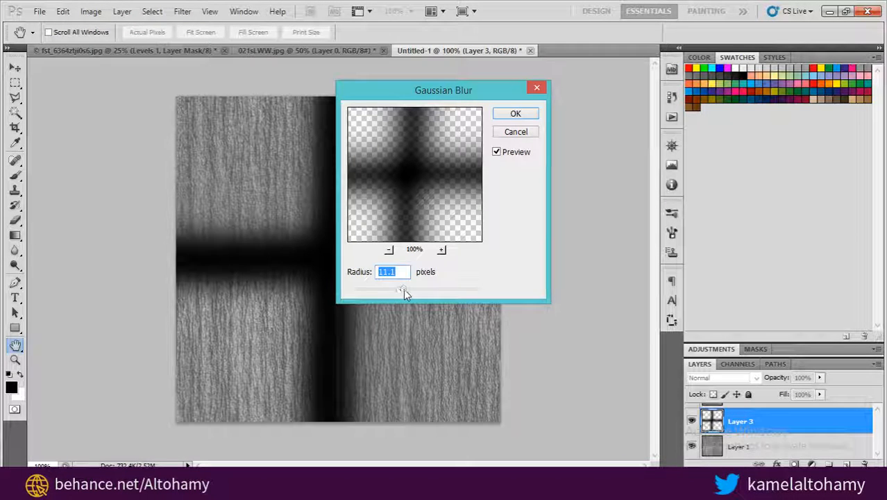
left_click_drag(397, 288, 414, 287)
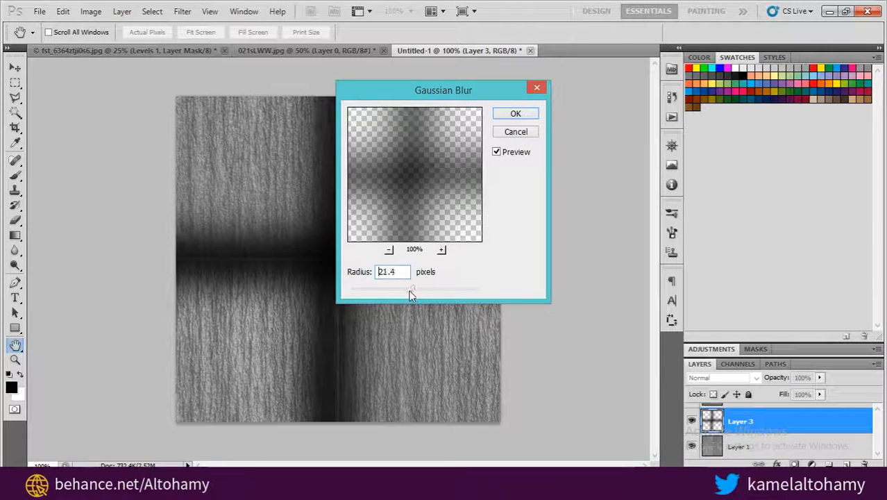
left_click_drag(413, 286, 405, 286)
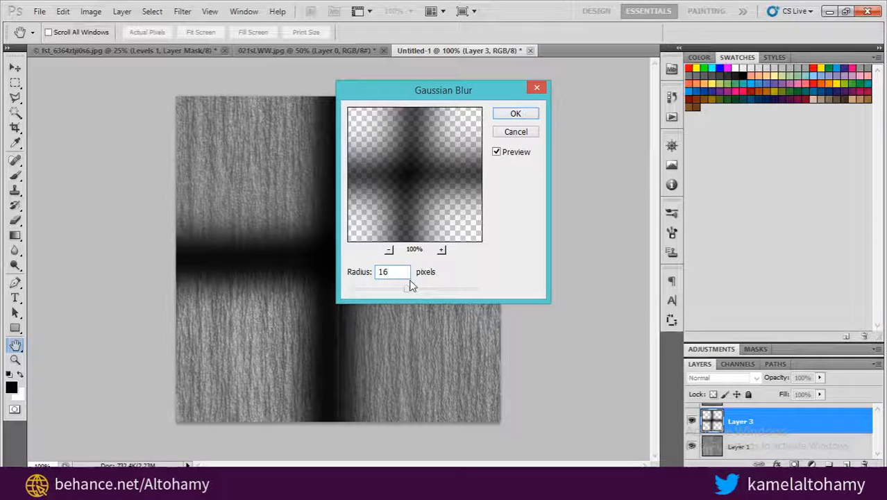
left_click(515, 113)
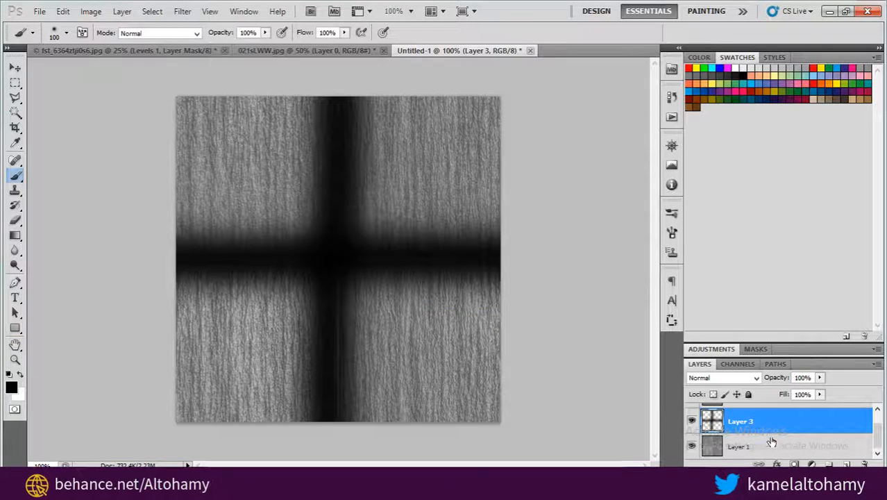